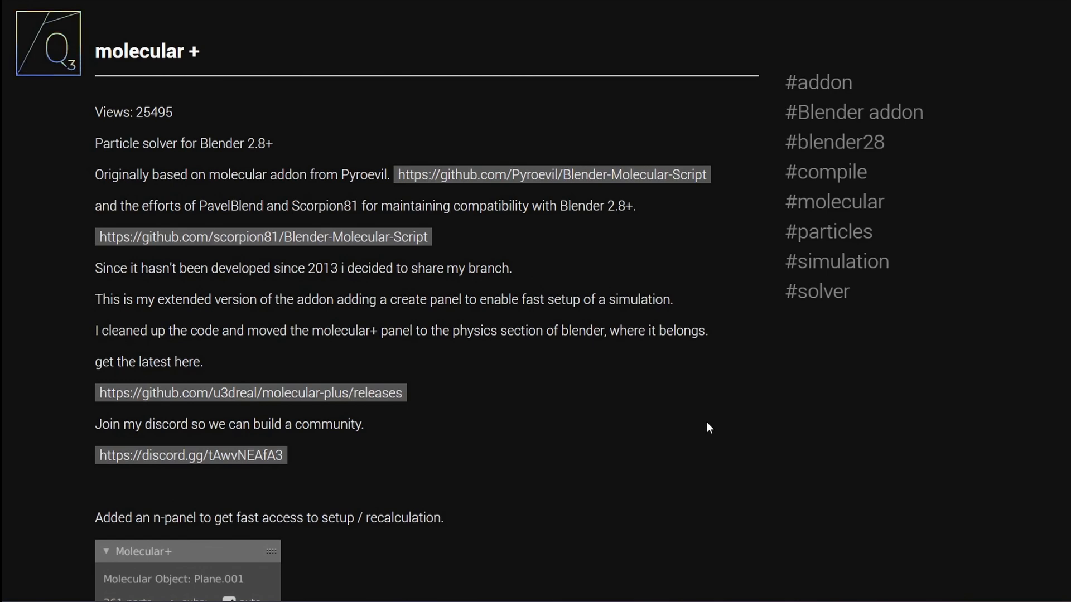
mouse_move(521, 174)
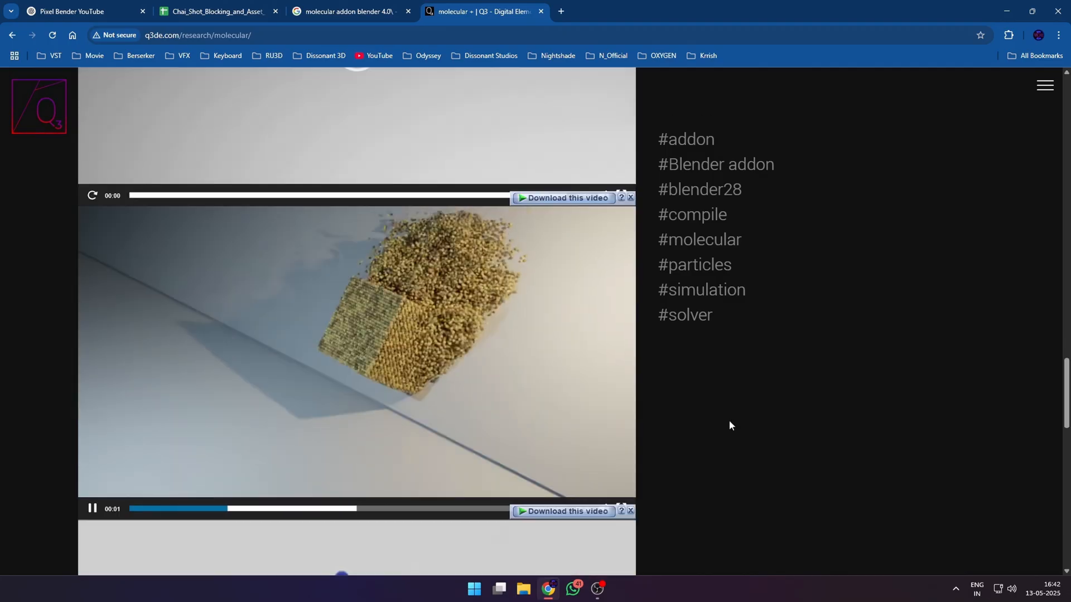
Scroll the q3de.com molecular+ page down to its particle simulation demo videos
scroll("down", 3)
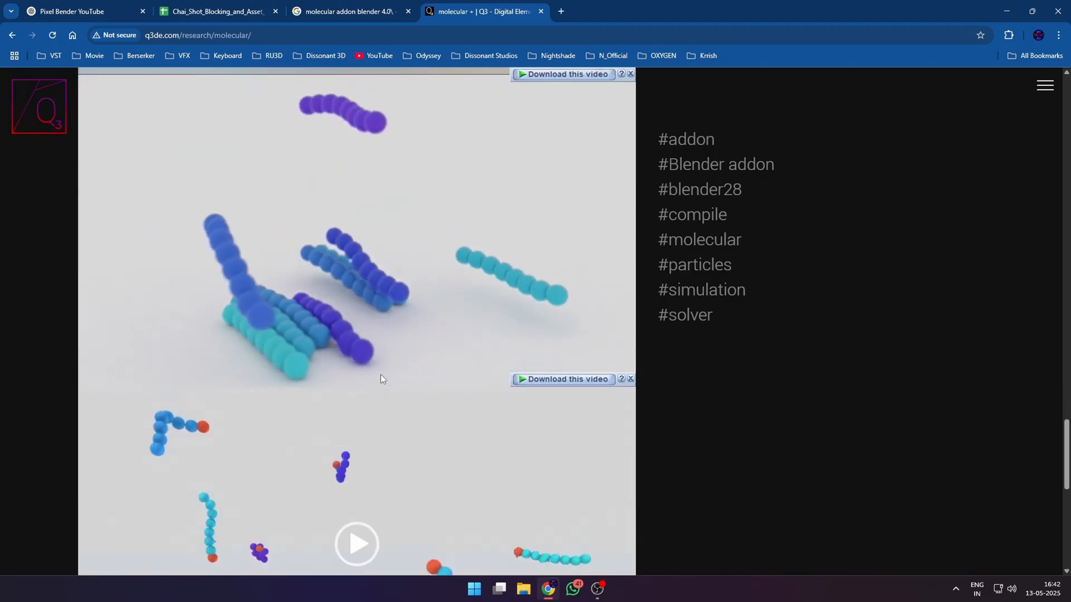
scroll("down", 3)
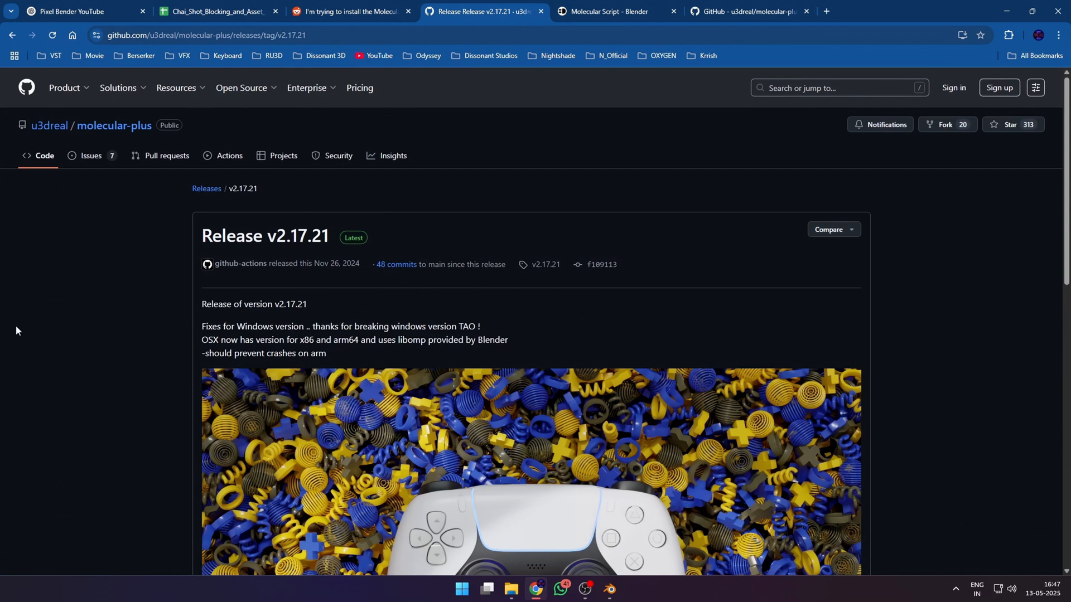
Scroll the molecular-plus GitHub releases page to the v2.17.21 download assets
scroll("down", 3)
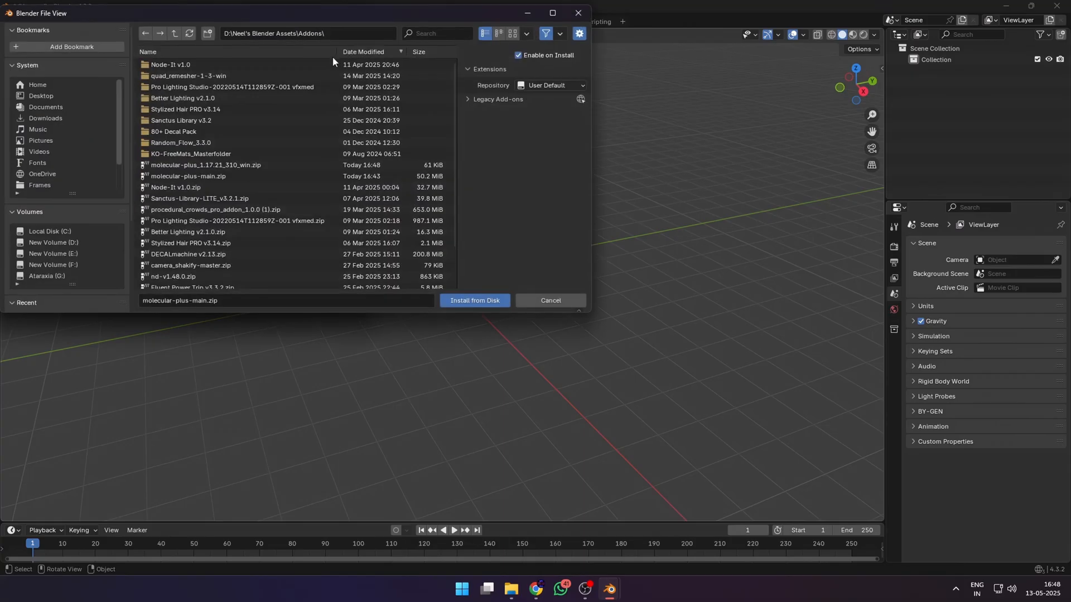
Install molecular-plus-main.zip from disk and enable the Molecular+ add-on in Preferences
left_click(475, 301)
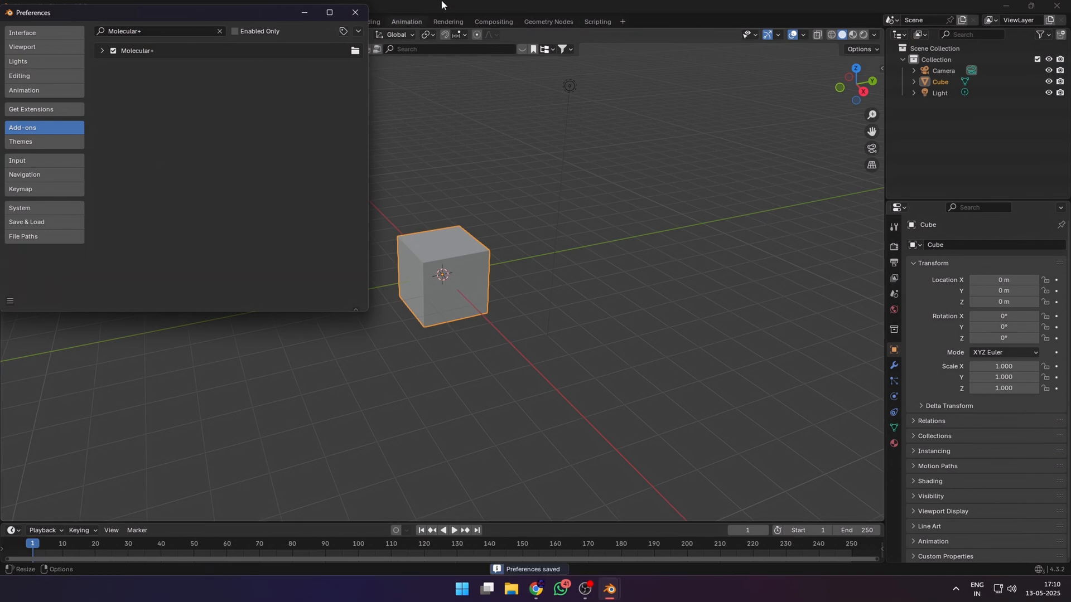
left_click(352, 12)
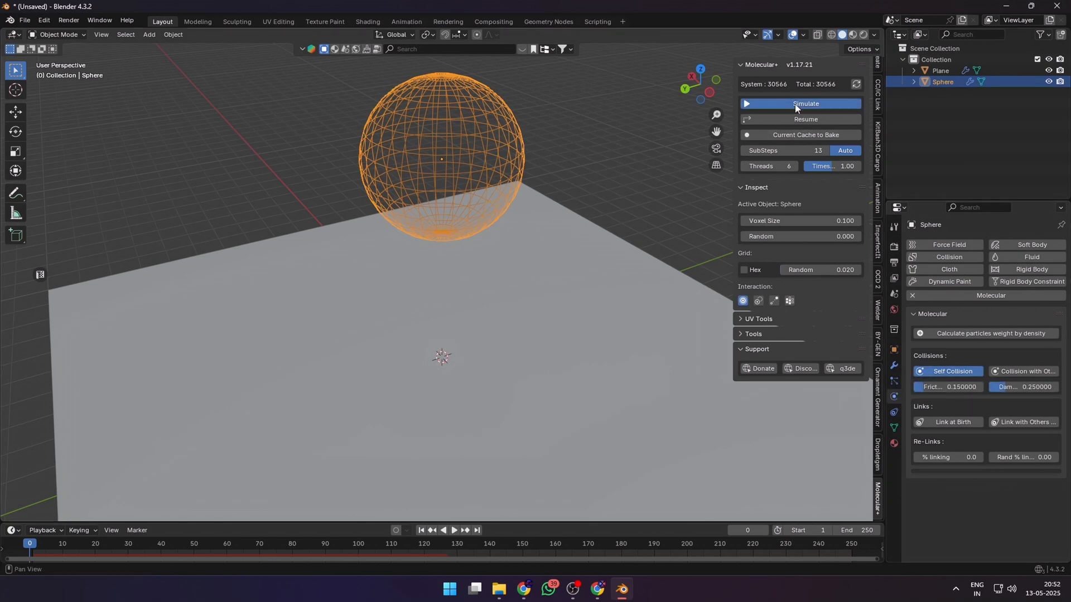
Simulate the sphere's 30566-particle Molecular+ system with self collision above the plane
left_click(799, 104)
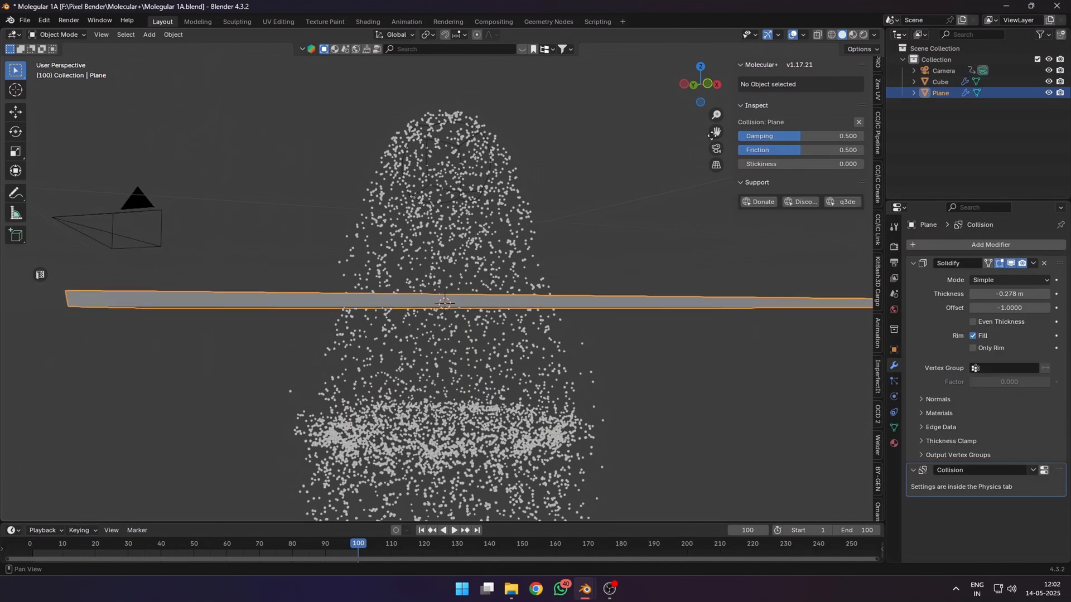
mouse_move(468, 243)
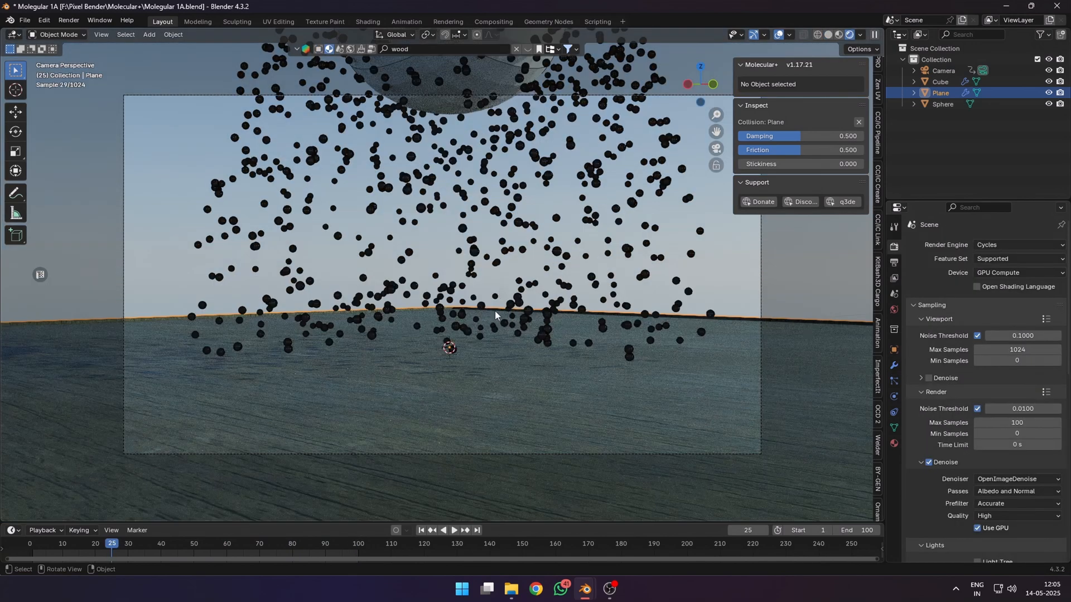
Give the plane Solidify thickness and Collision with damping and friction 0.5
left_click(459, 530)
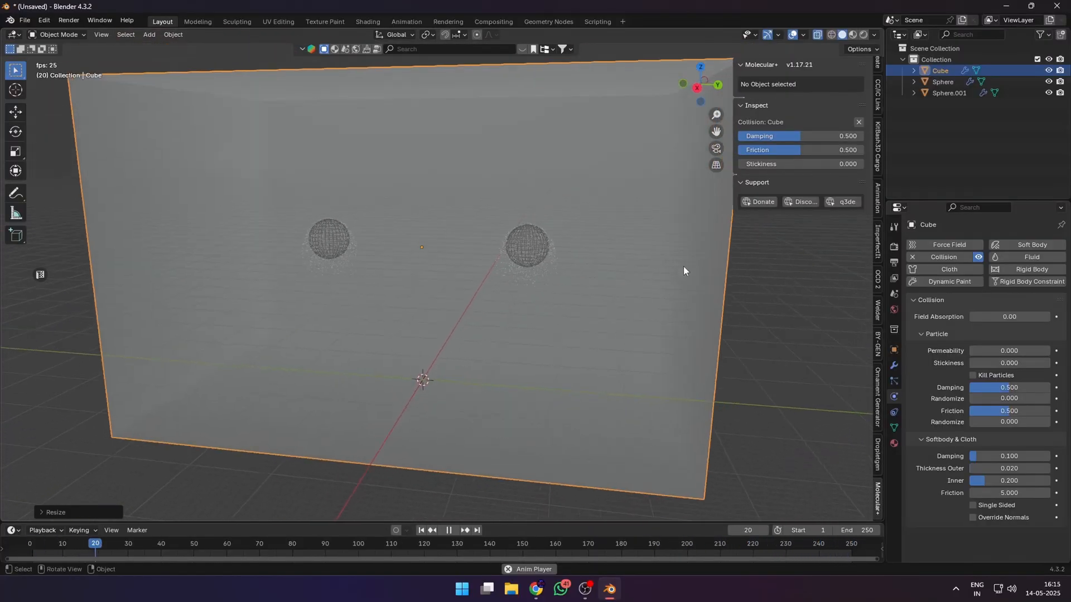
Make the cube a collision object and resume the two-sphere particle simulation from cache
left_click(944, 81)
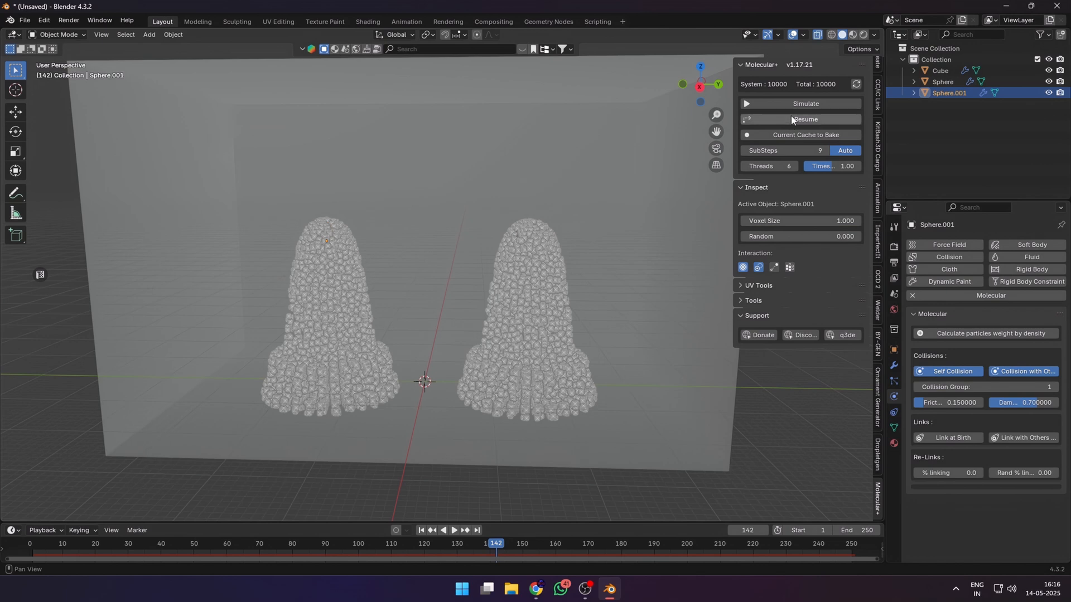
left_click(800, 118)
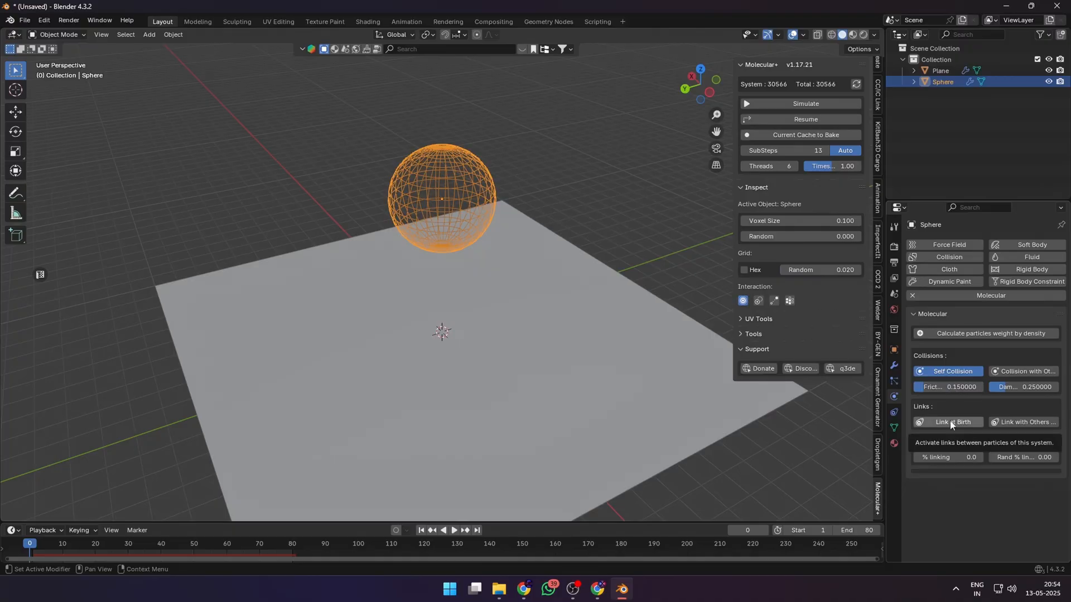
Enable Link at Birth for the sphere's particles, exposing max links 16, tension and stiffness
left_click(948, 422)
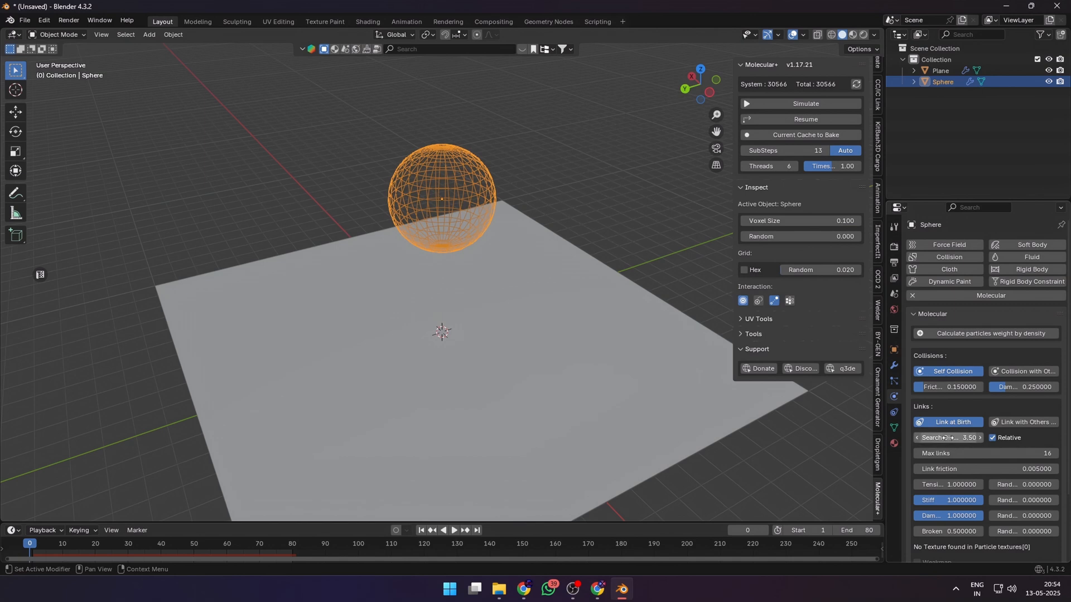
mouse_move(944, 438)
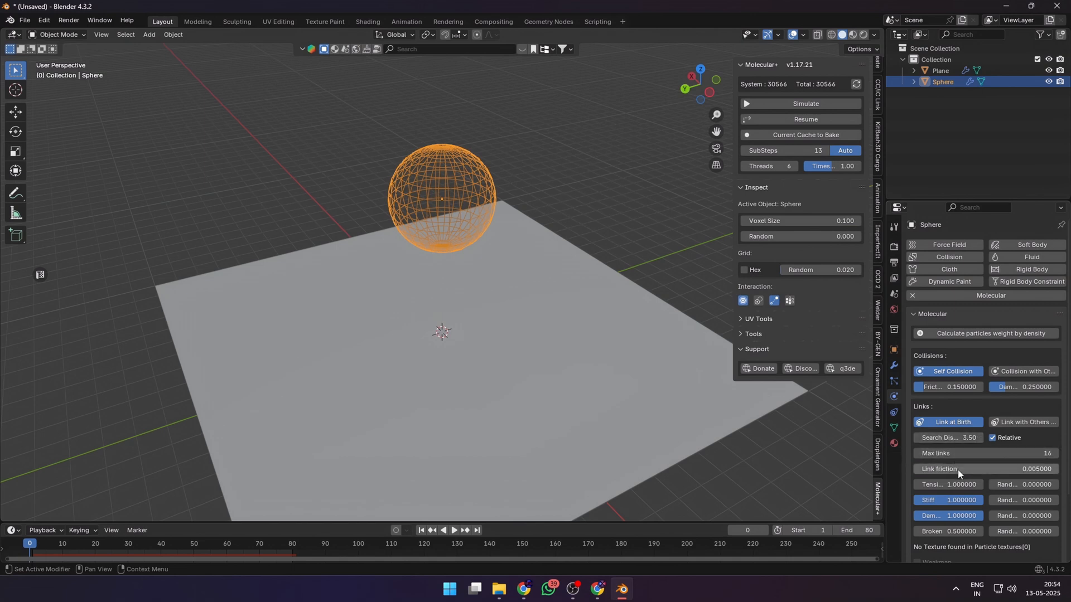
mouse_move(959, 469)
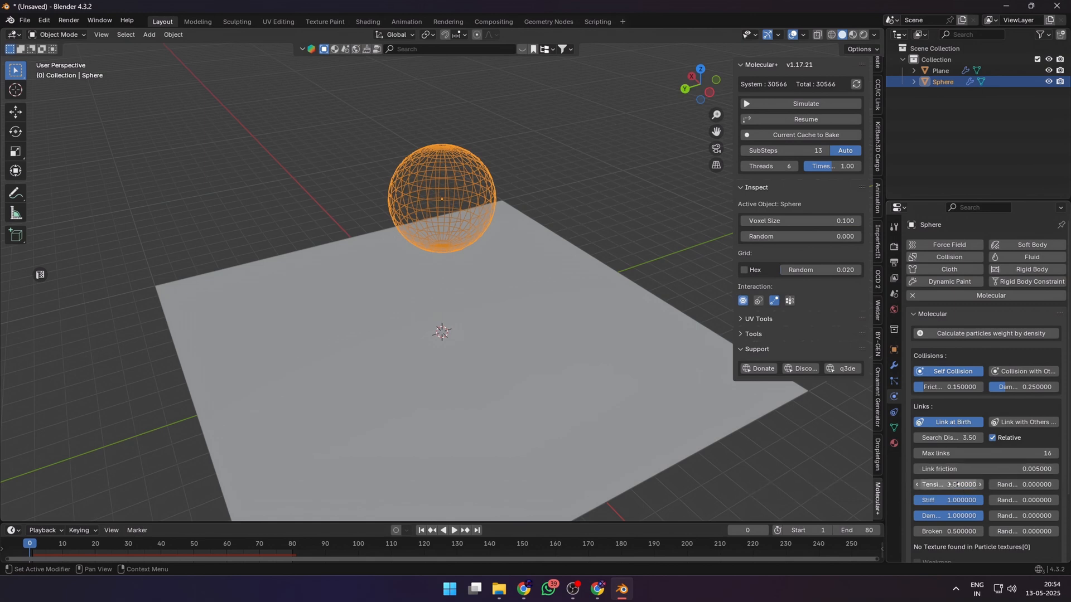
mouse_move(948, 484)
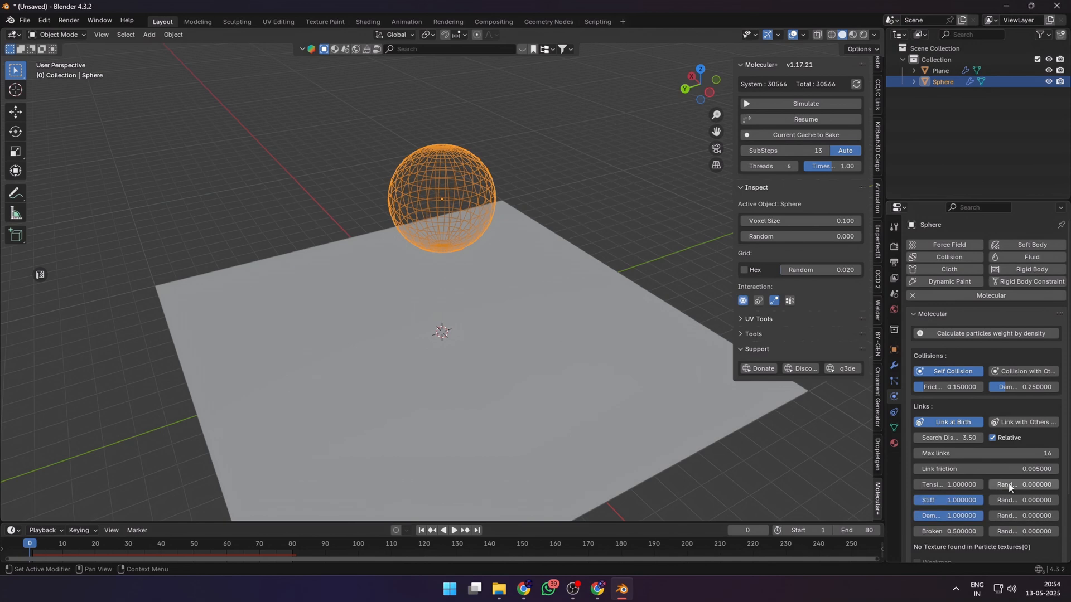
mouse_move(948, 484)
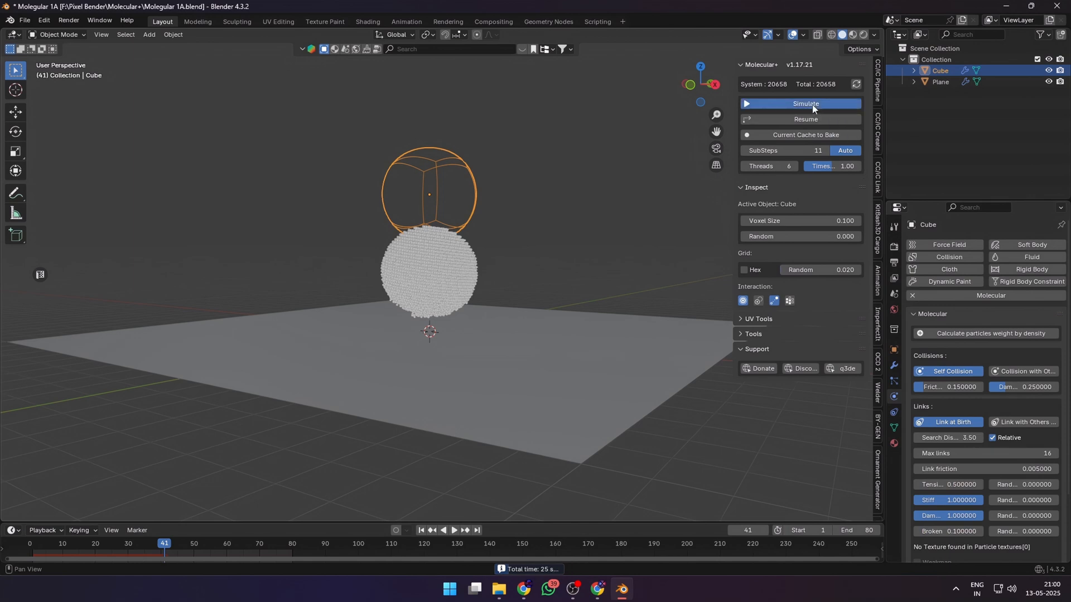
Simulate the cube's linked particles with tension 0.5 and breaking 0.1 falling onto the plane
left_click(800, 103)
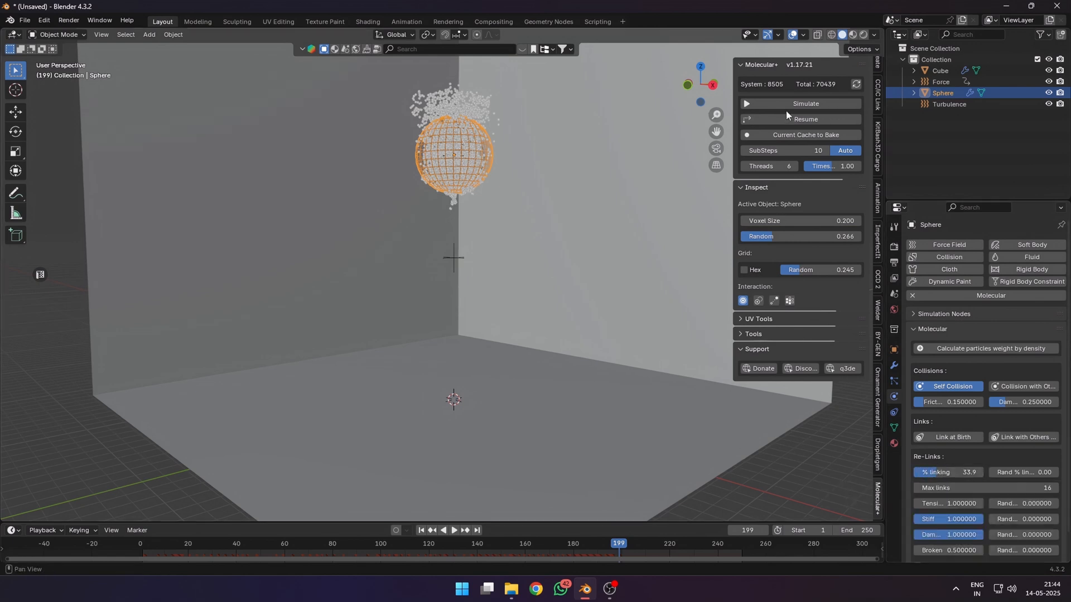
Simulate the sphere's particles relinking at 33.9% under the Force and Turbulence fields
left_click(804, 103)
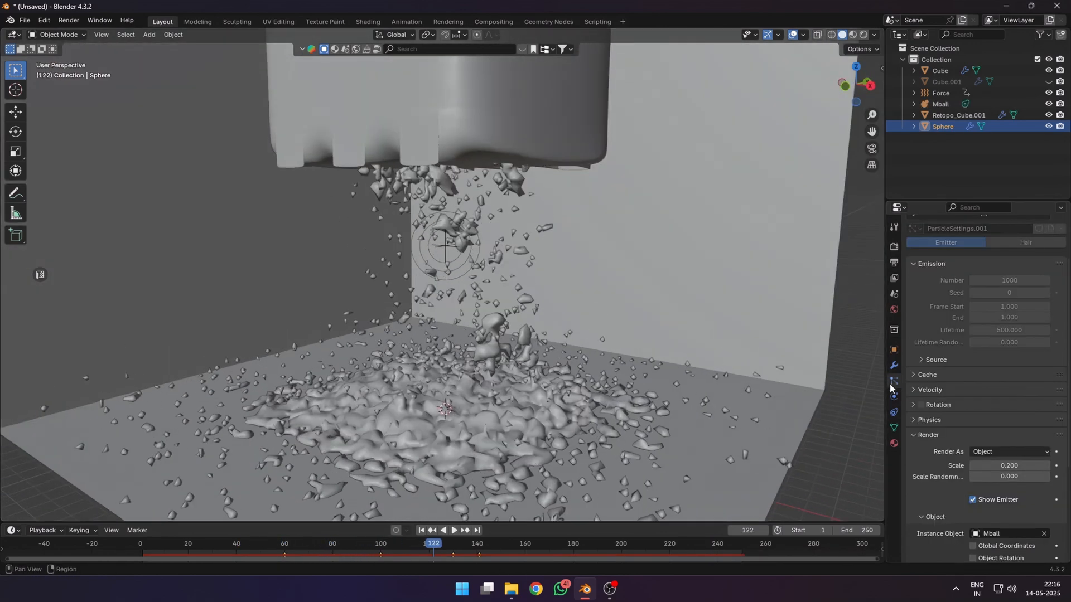
Show the Mball metaball's data: 0.4 m viewport, 0.2 m render resolution, 0.6 threshold
left_click(939, 105)
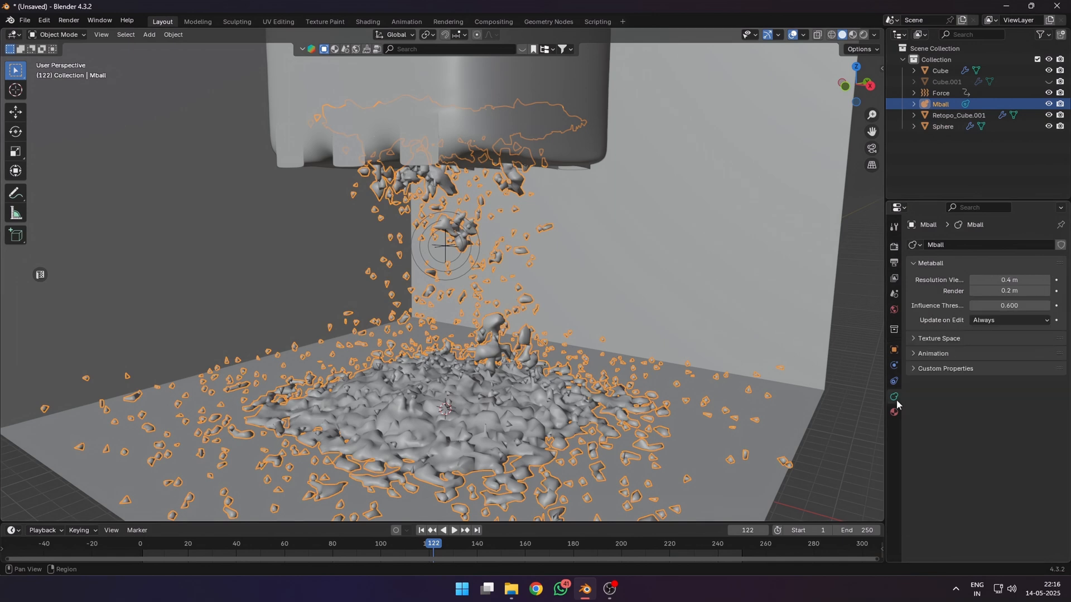